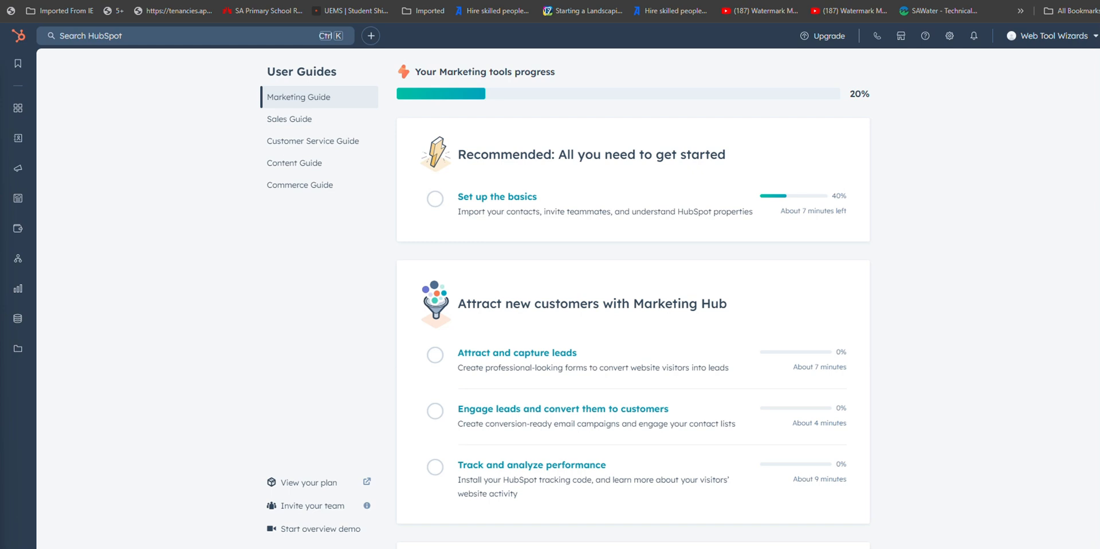
mouse_move(261, 269)
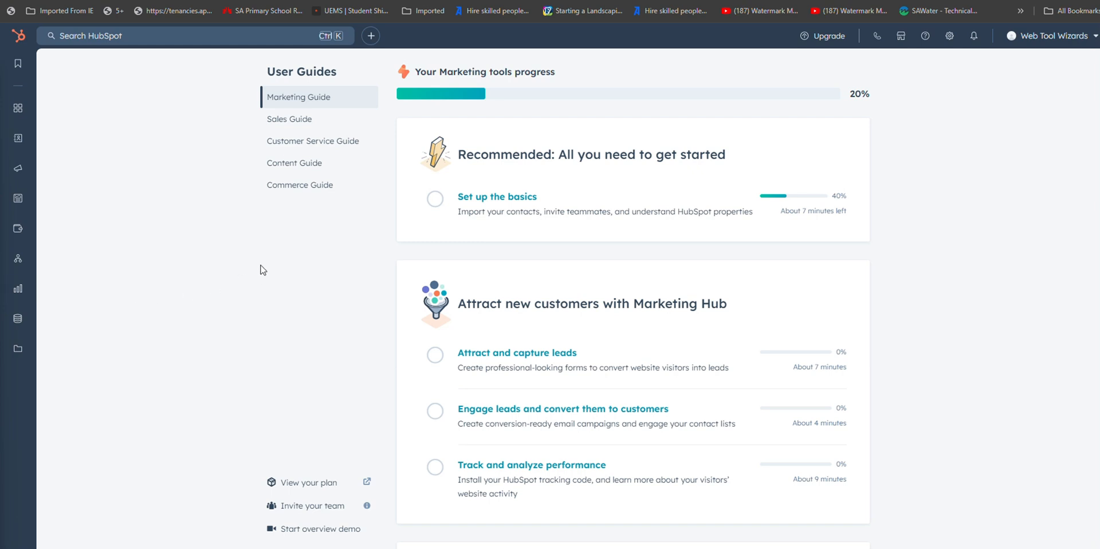
mouse_move(248, 263)
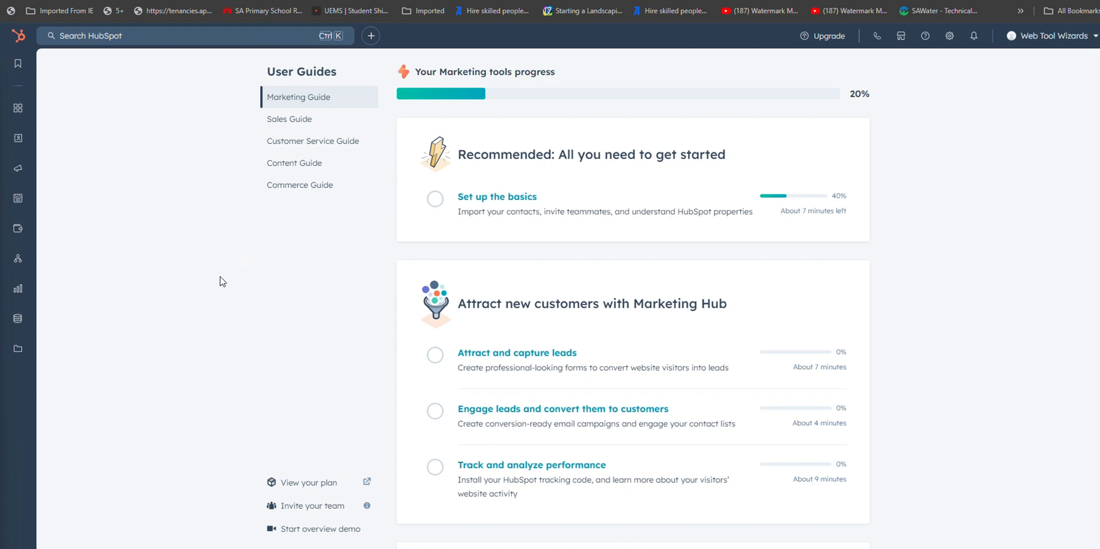
mouse_move(172, 282)
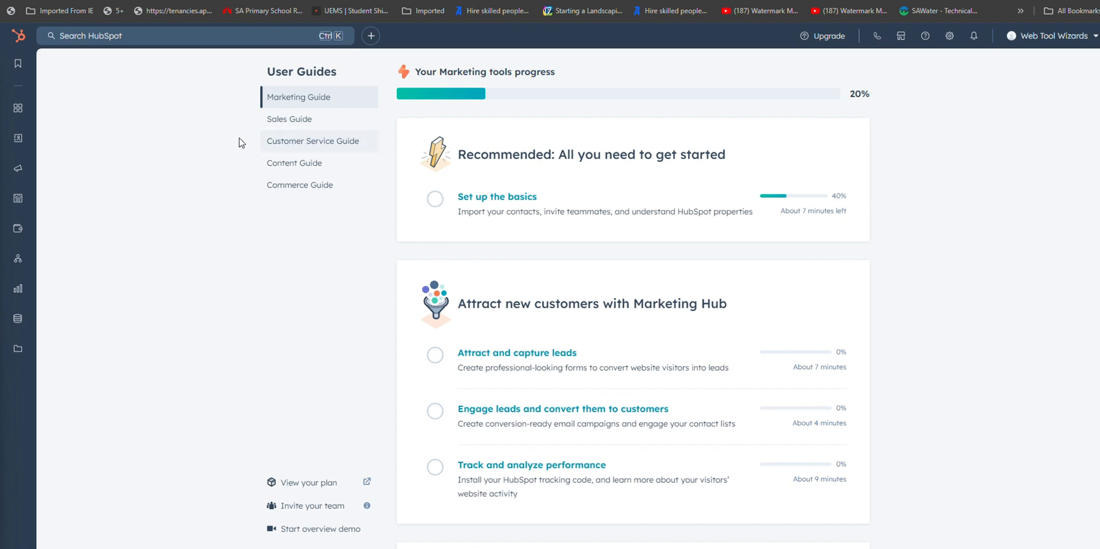
mouse_move(647, 338)
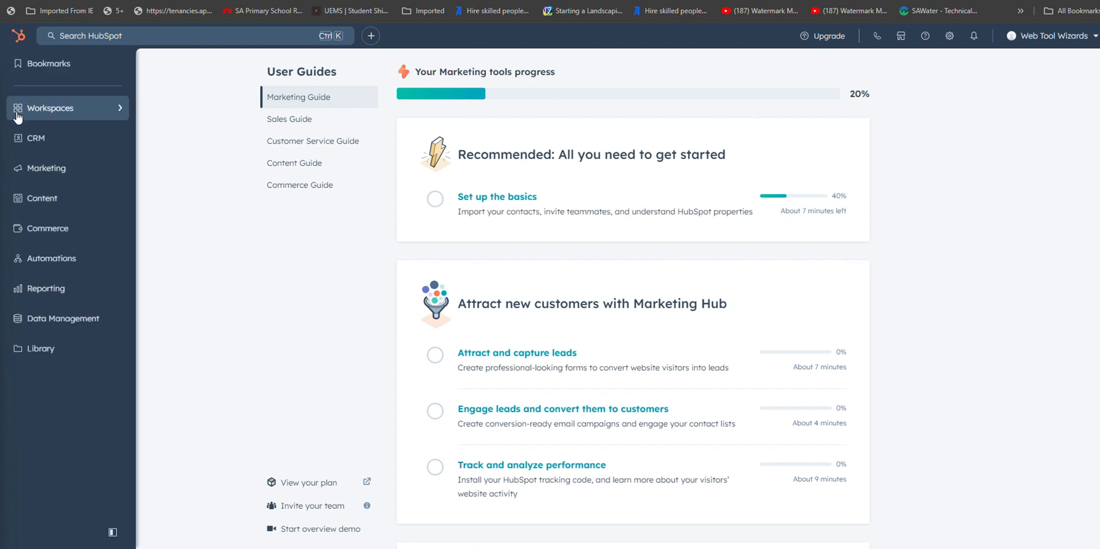
Open Brian Halligan's sample contact record from the Contacts list
left_click(34, 137)
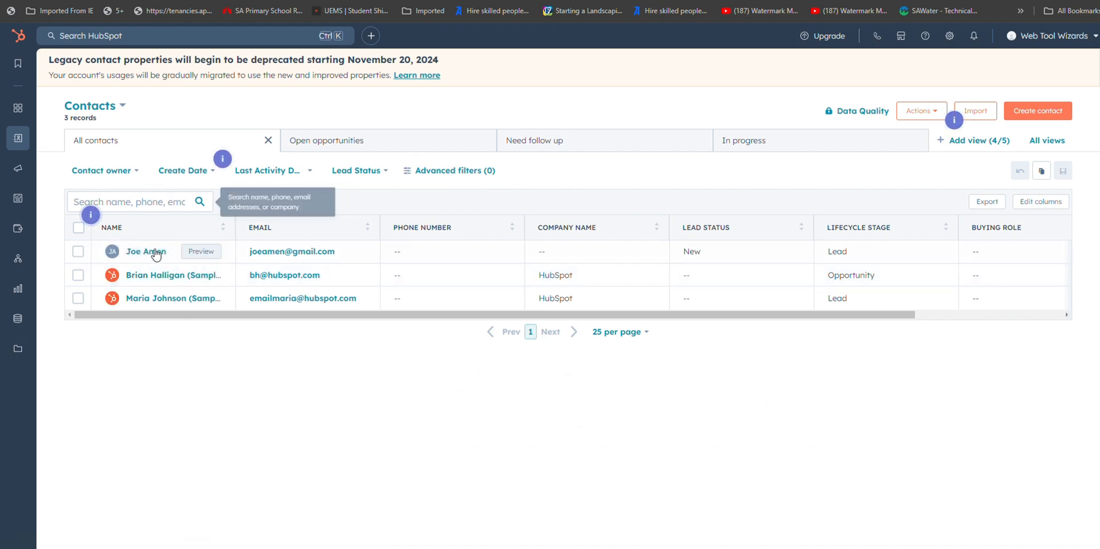
left_click(144, 252)
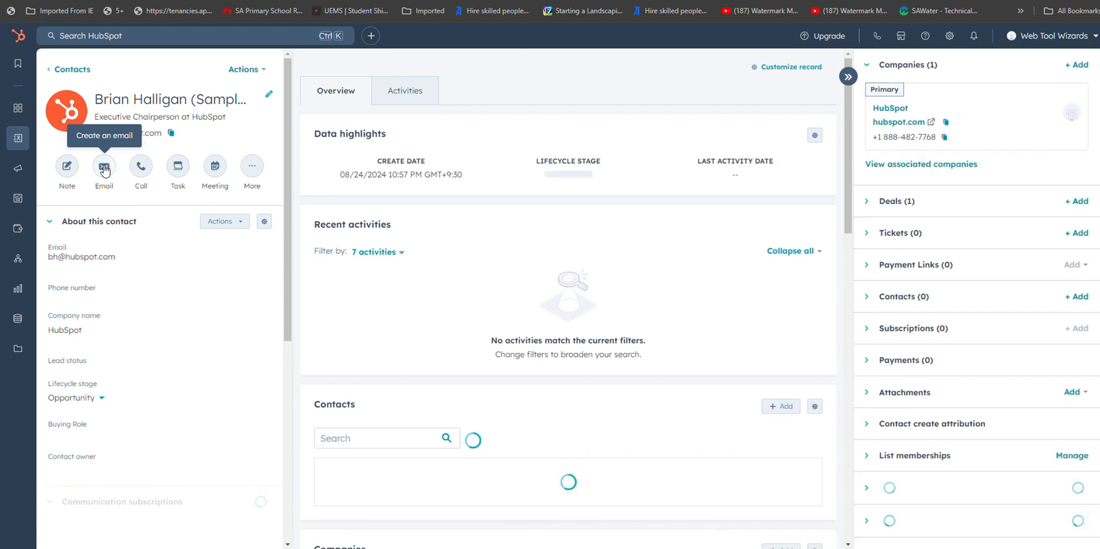
Send Brian an email titled 'Contract Followup' about yesterday's signed contract
left_click(103, 168)
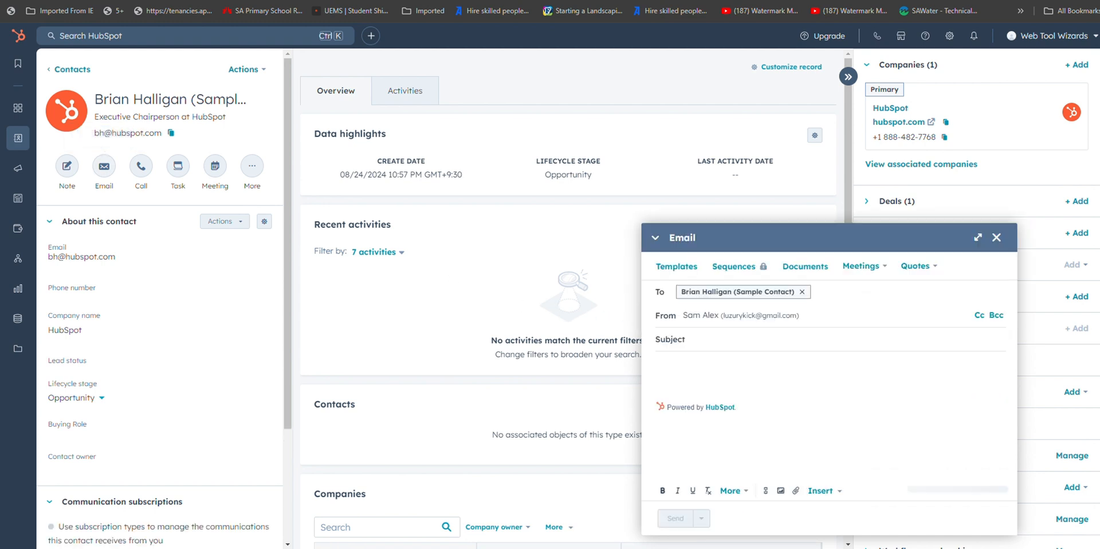
type("Contract Followup")
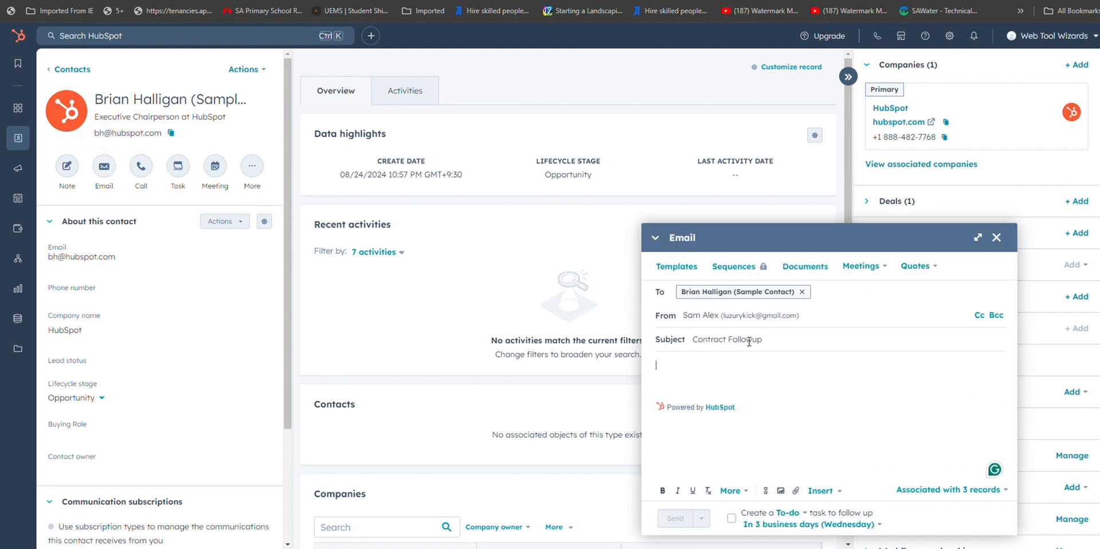
type("Hi Brian,")
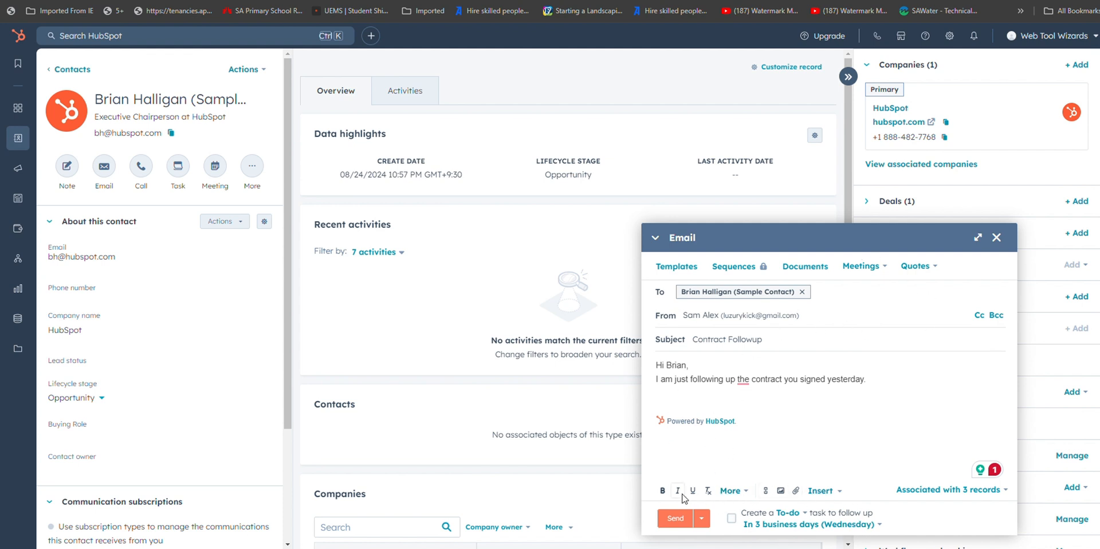
mouse_move(692, 496)
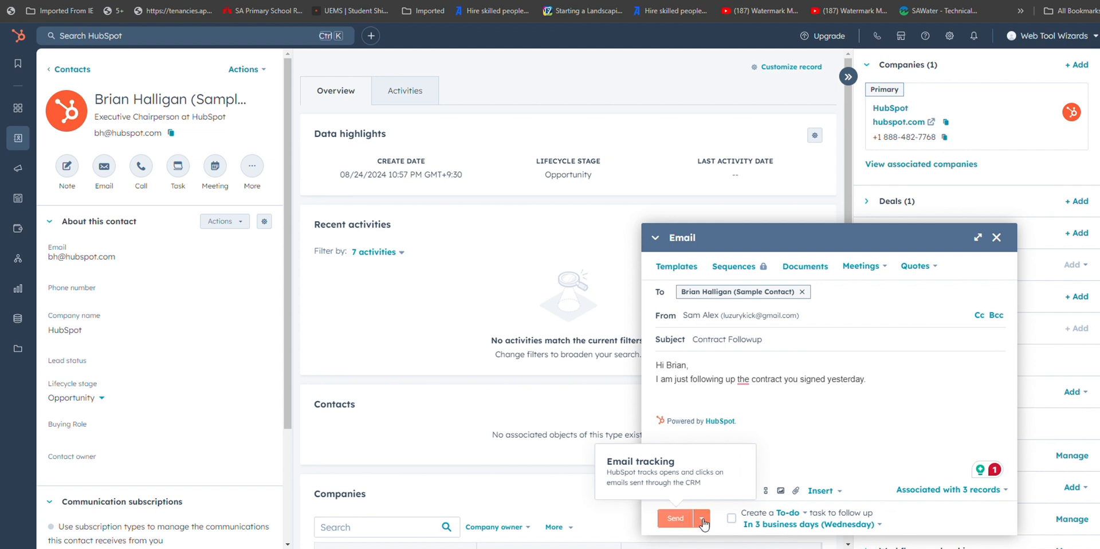
left_click(701, 517)
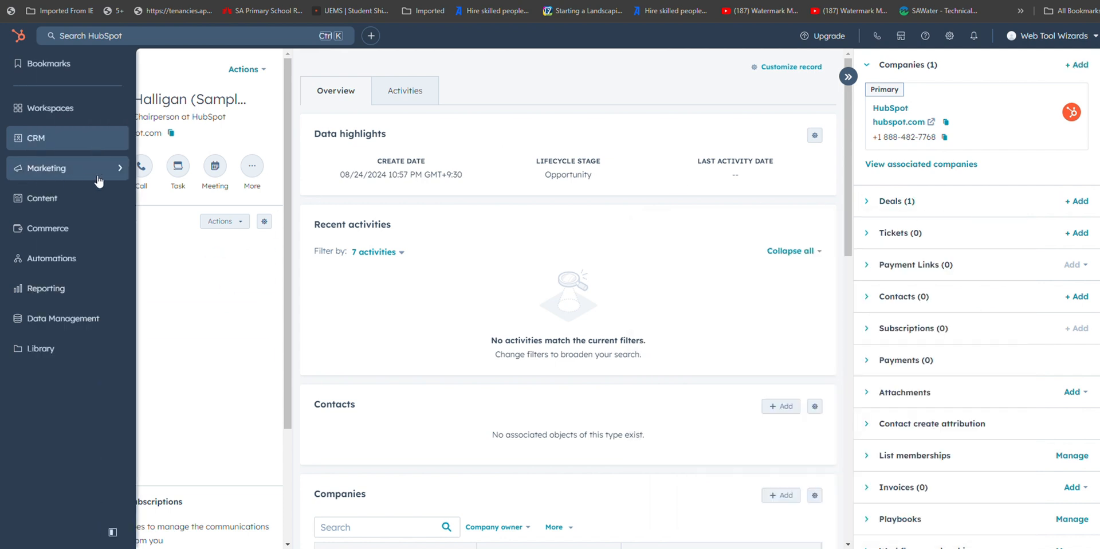
Go to Marketing > Email and choose the 'I'm new to email' setup path
left_click(47, 168)
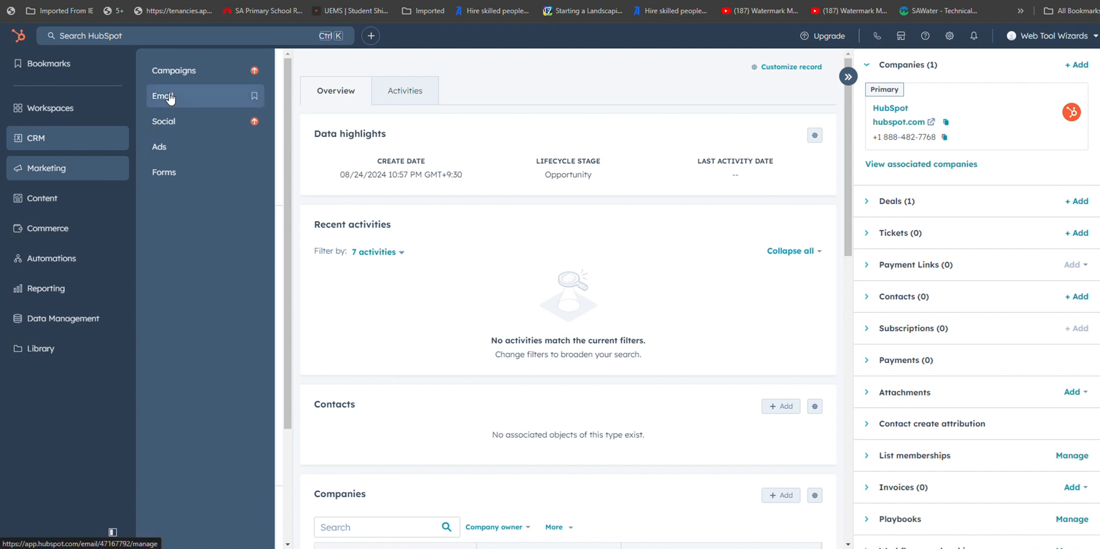
left_click(166, 96)
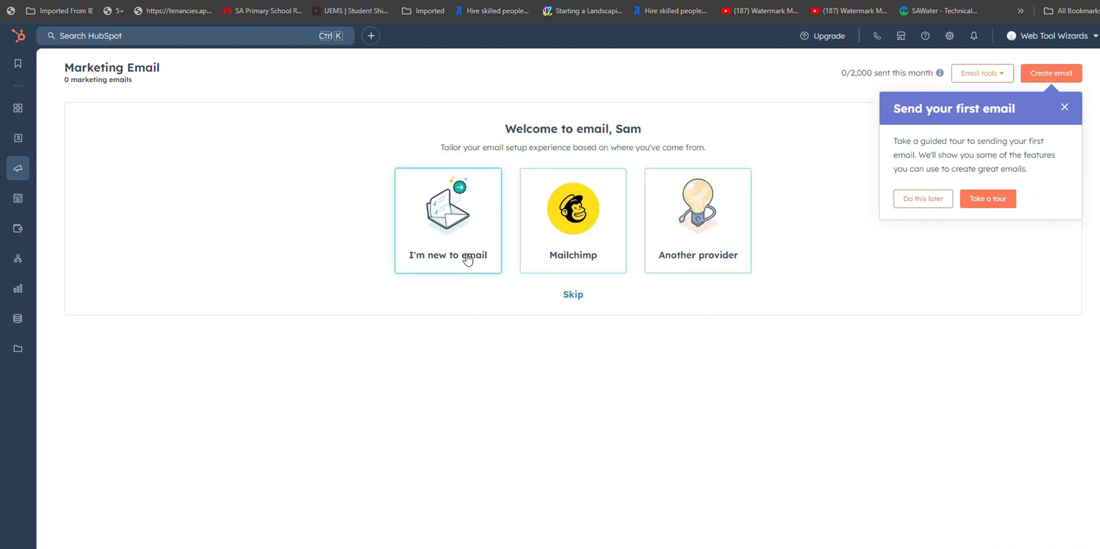
left_click(447, 219)
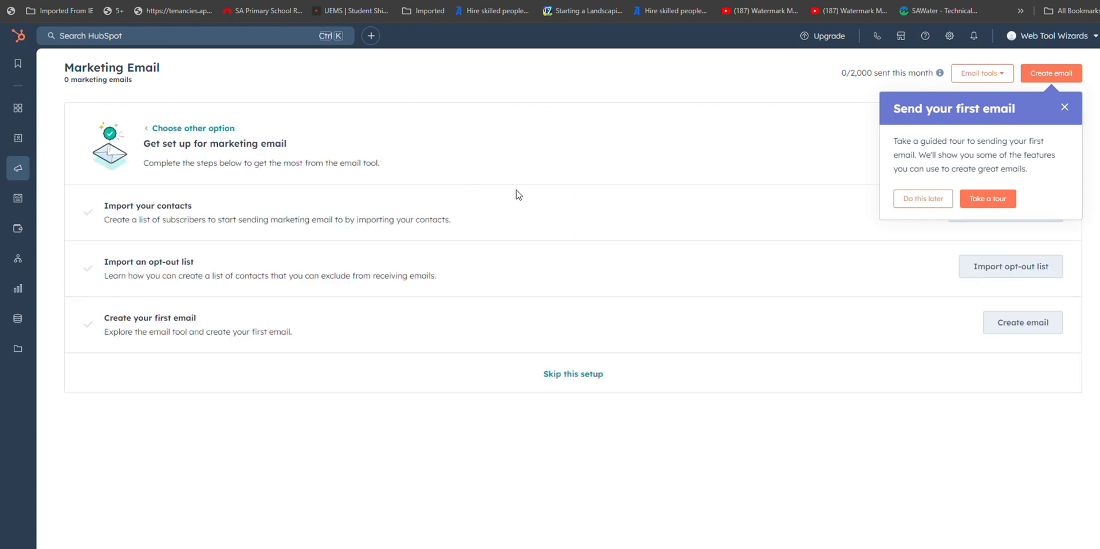
mouse_move(1004, 145)
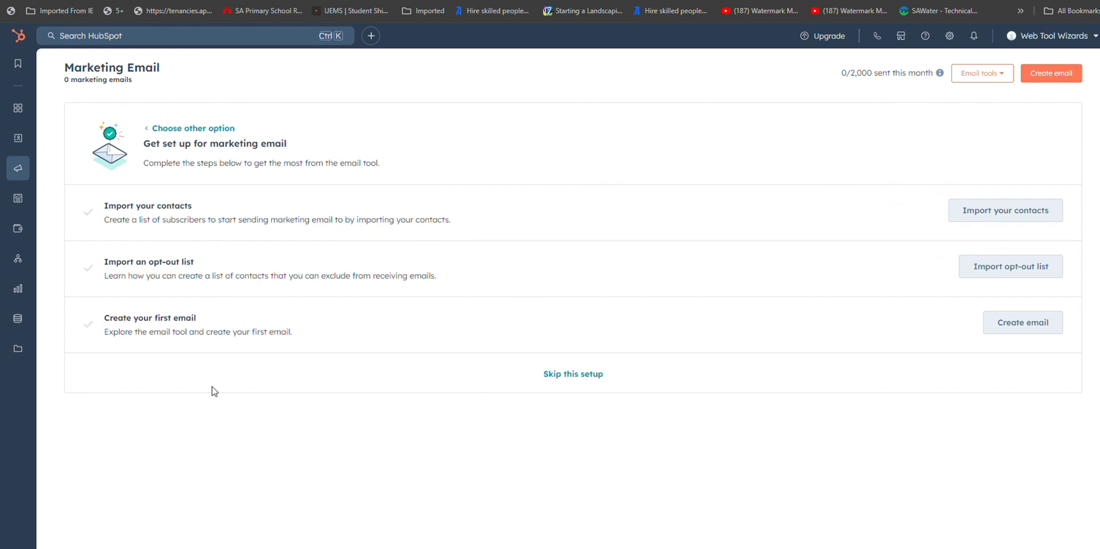
mouse_move(750, 375)
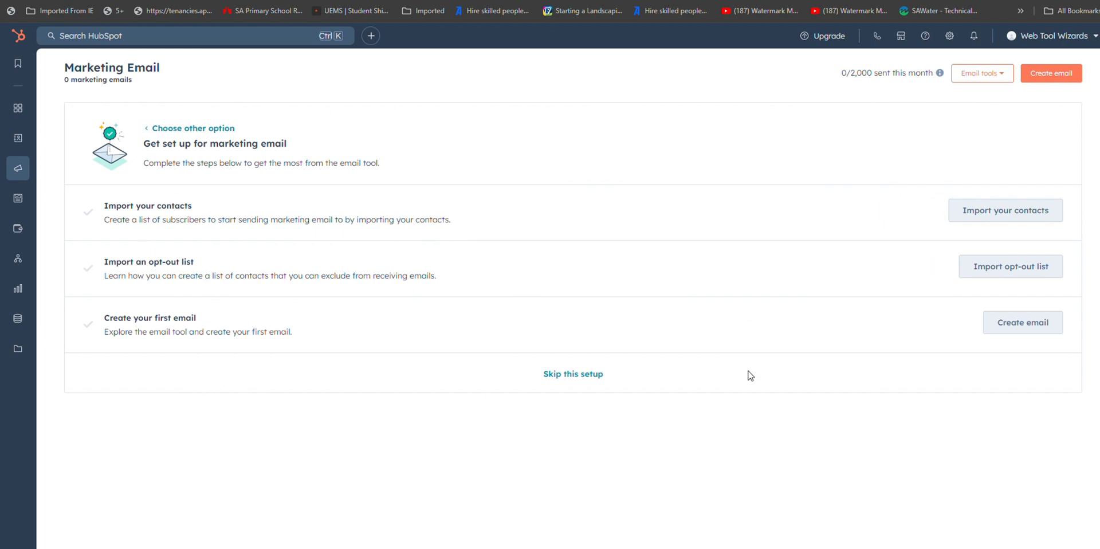
mouse_move(726, 376)
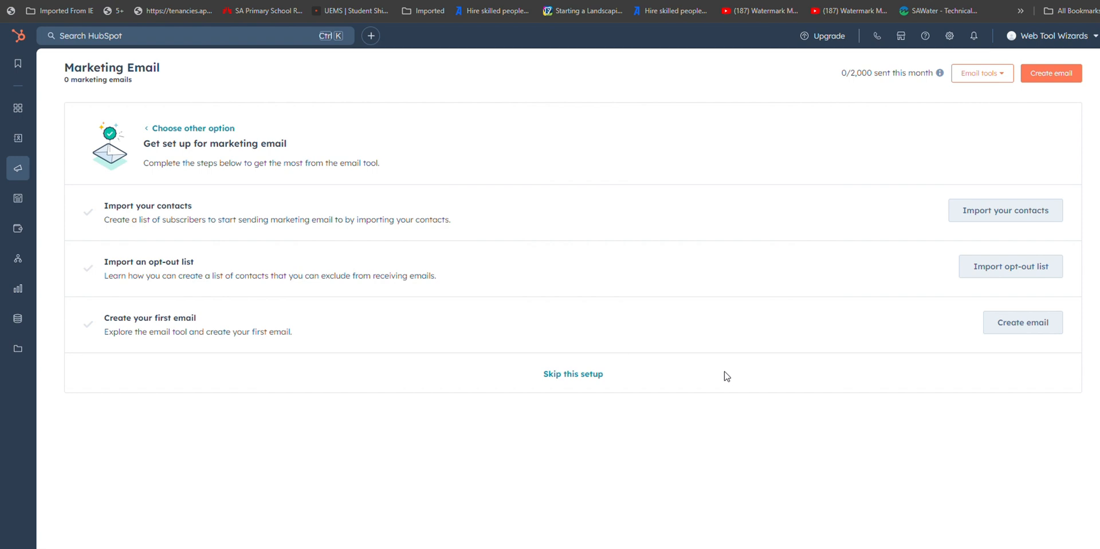
mouse_move(518, 370)
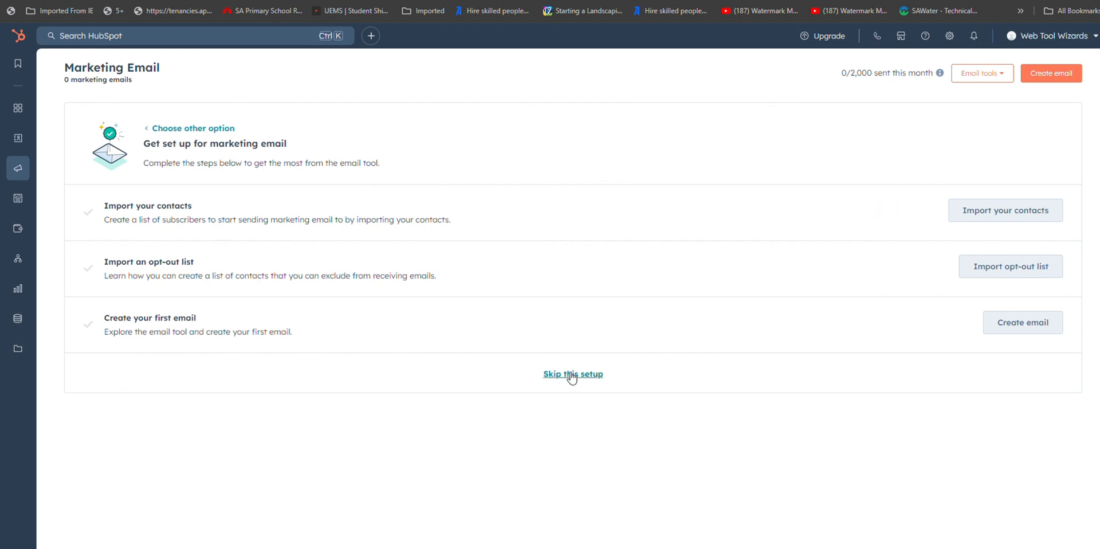
mouse_move(1051, 367)
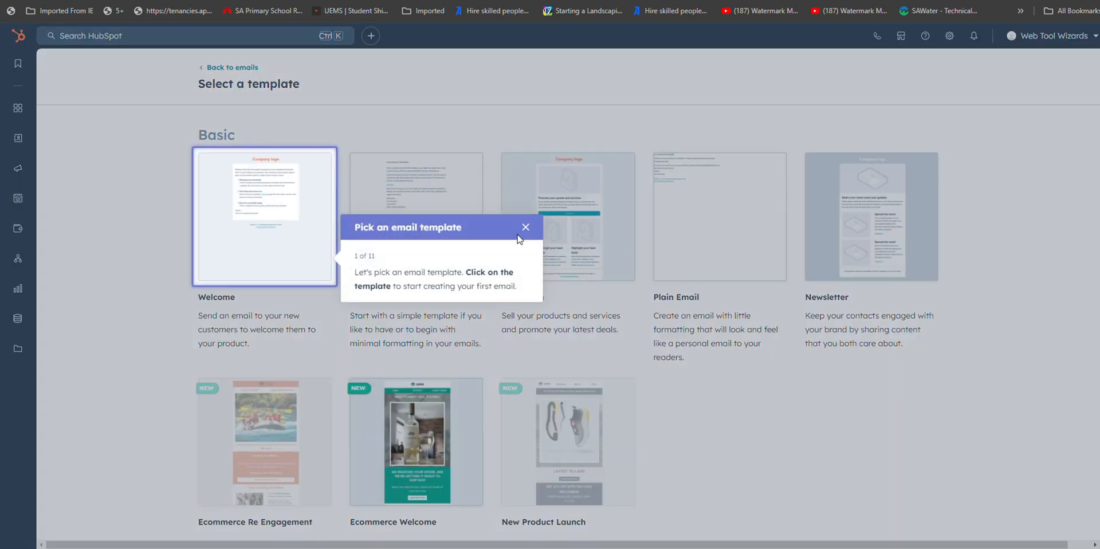
Dismiss the template-picking tour and confirm closing it
left_click(525, 227)
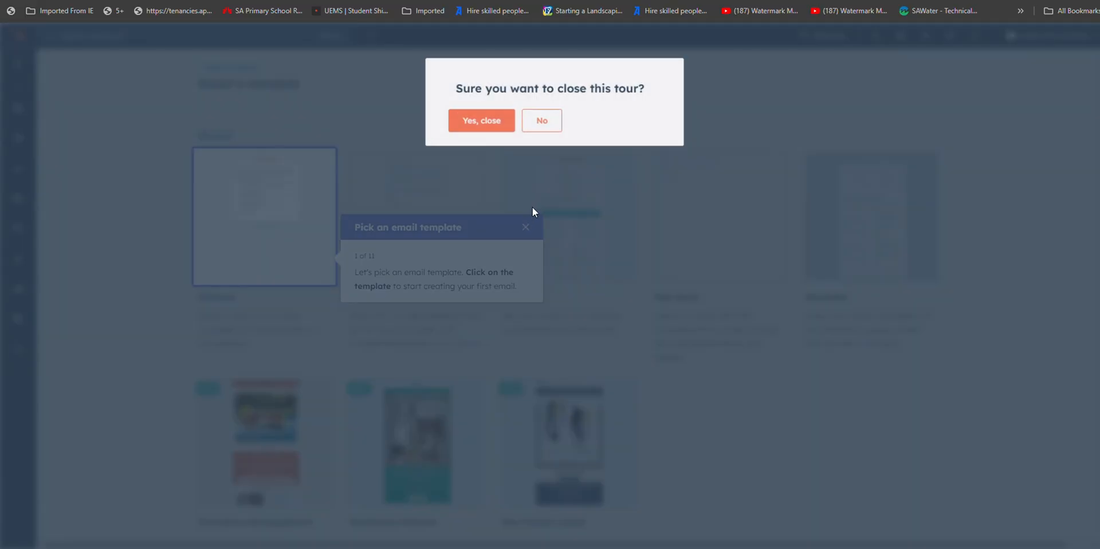
mouse_move(482, 121)
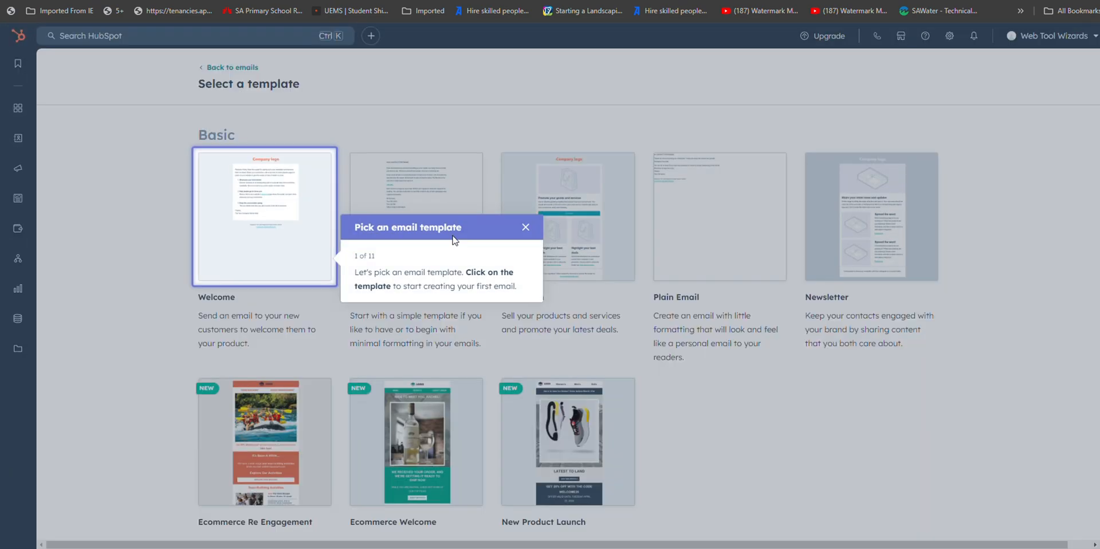
left_click(526, 227)
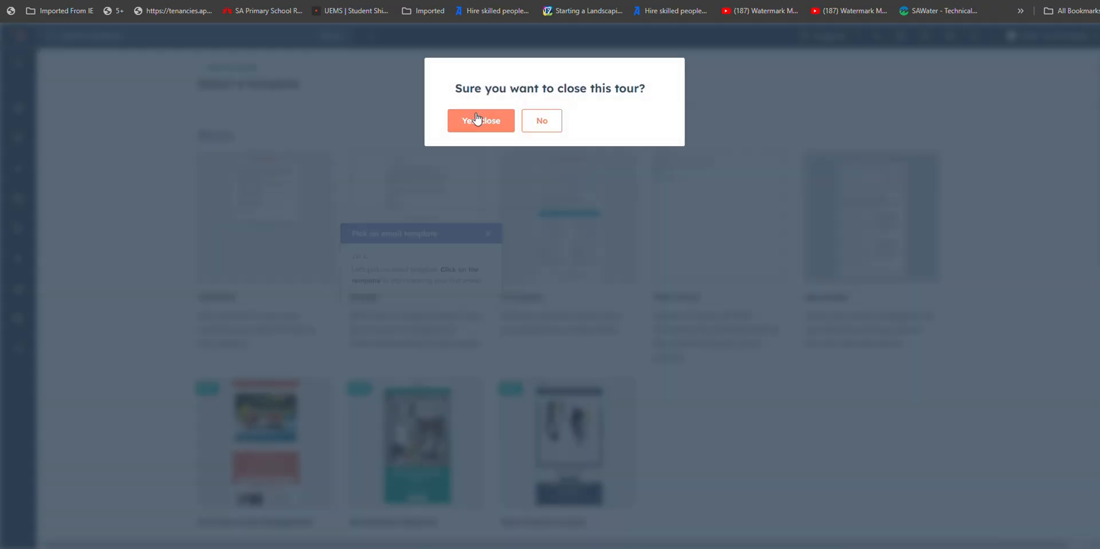
left_click(480, 120)
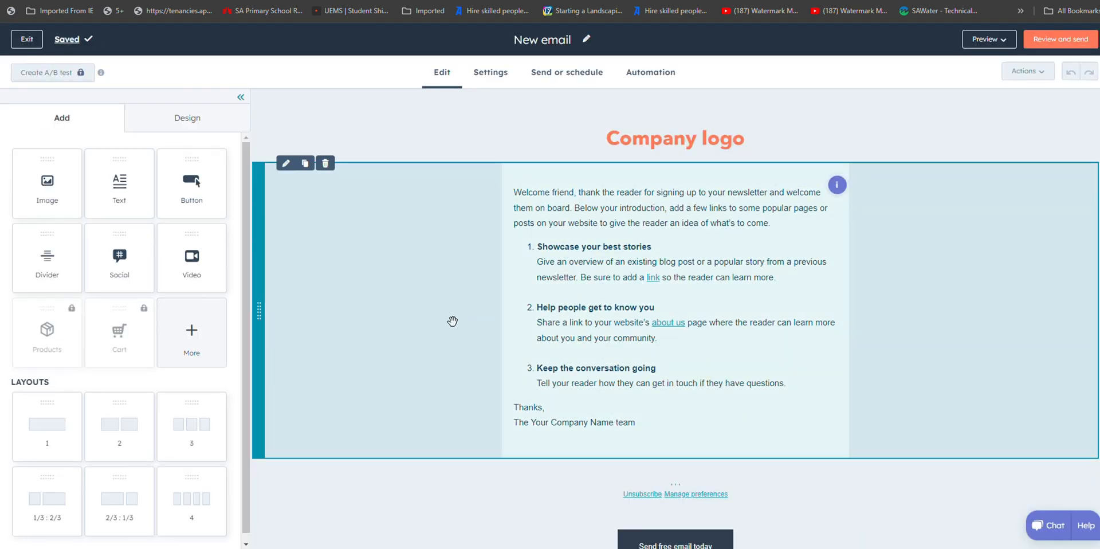
mouse_move(426, 373)
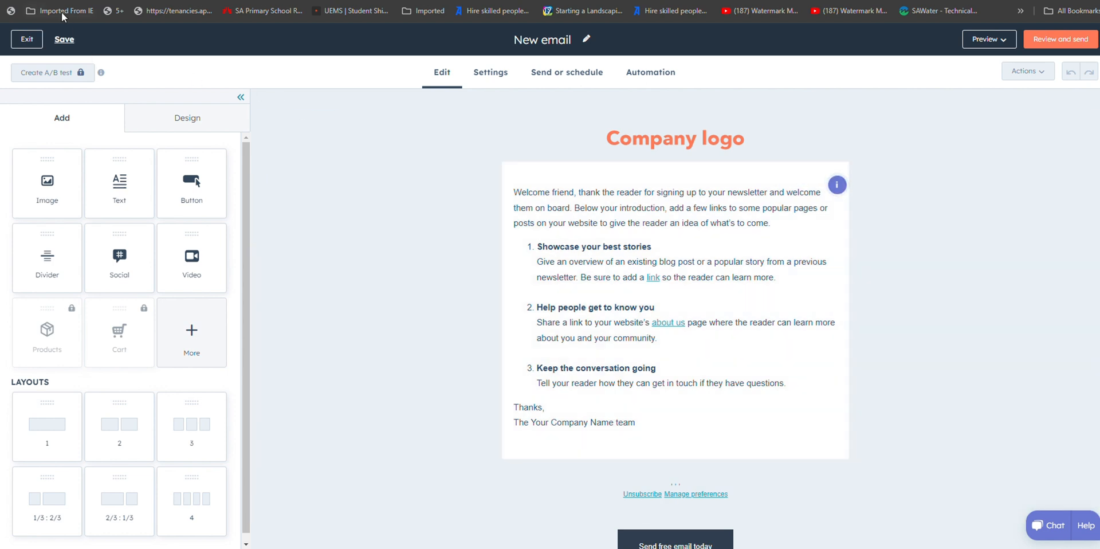
mouse_move(27, 39)
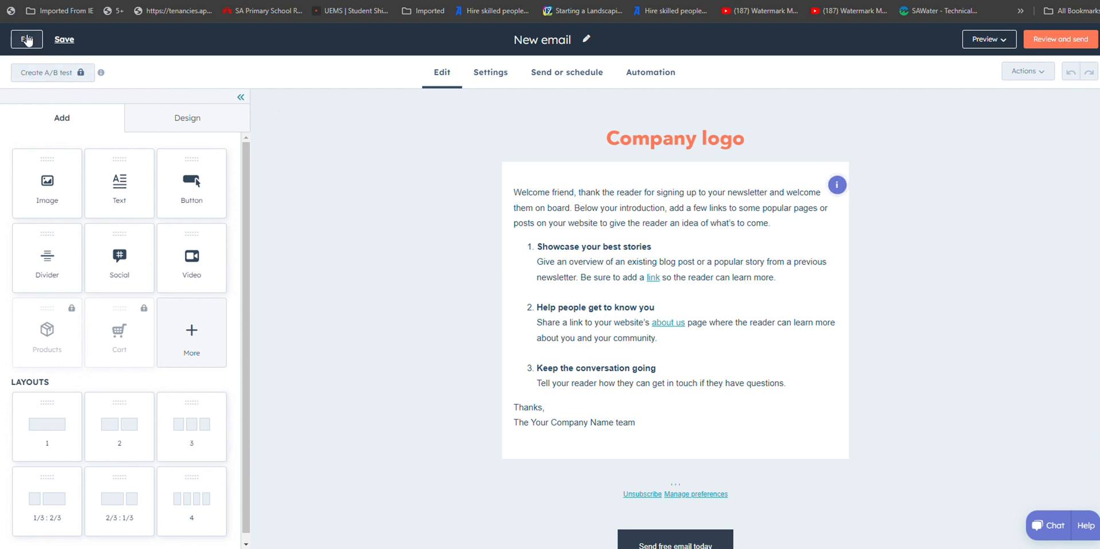
Exit the Welcome-template email editor back to the marketing emails list
left_click(25, 38)
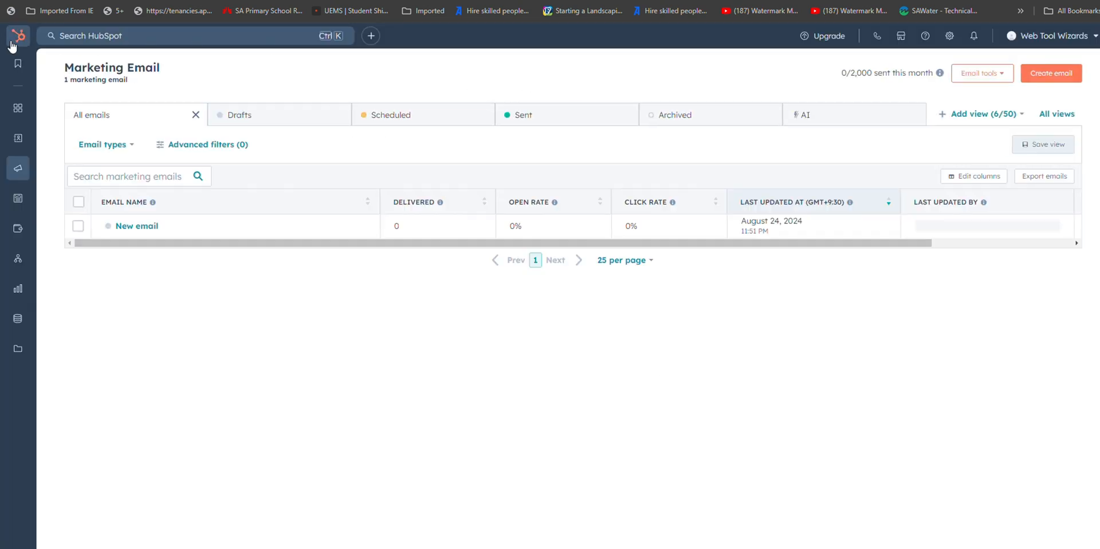
Return to the HubSpot home page via the top-left logo
left_click(17, 36)
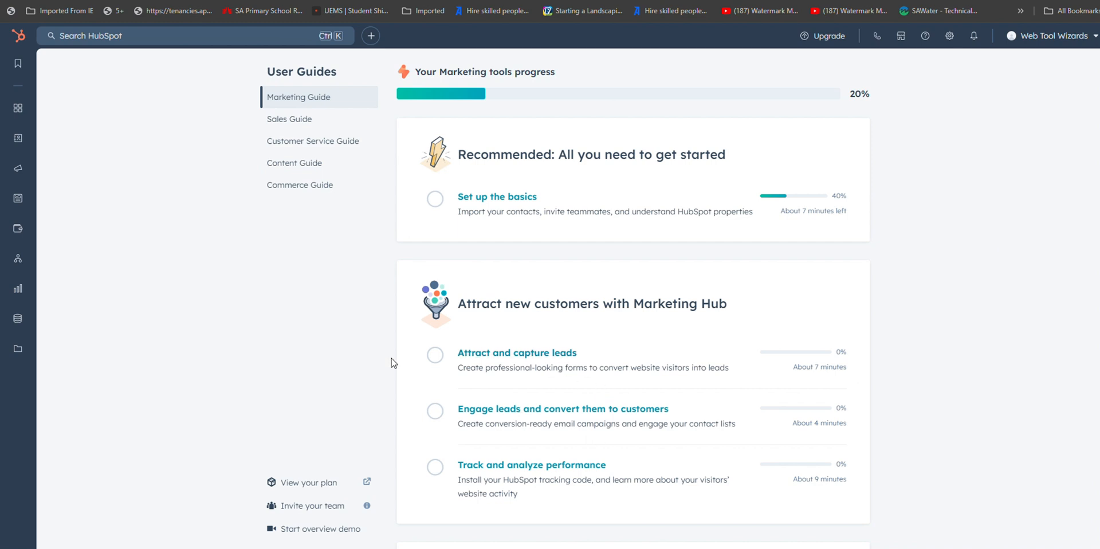
mouse_move(674, 271)
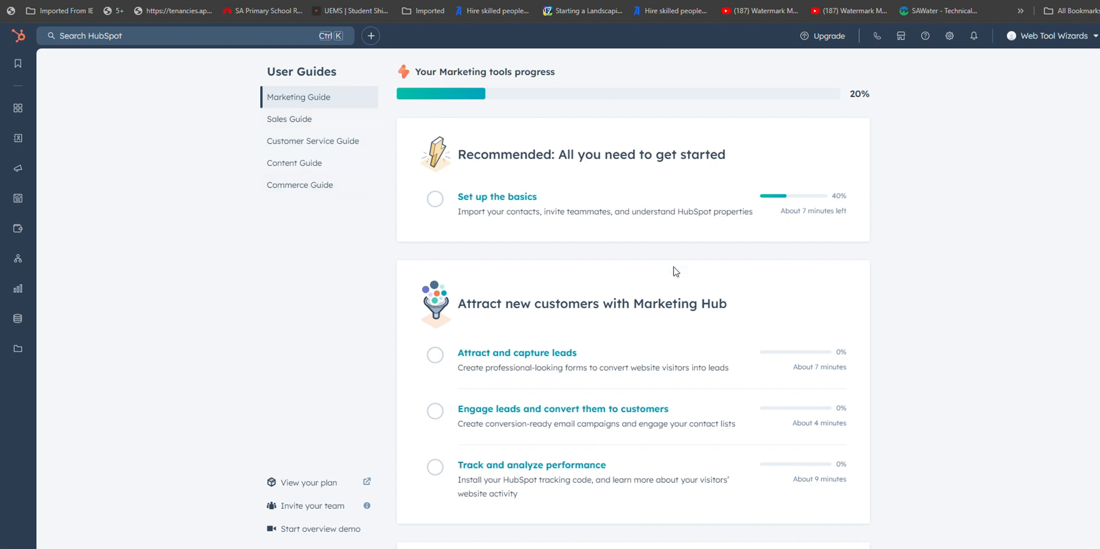